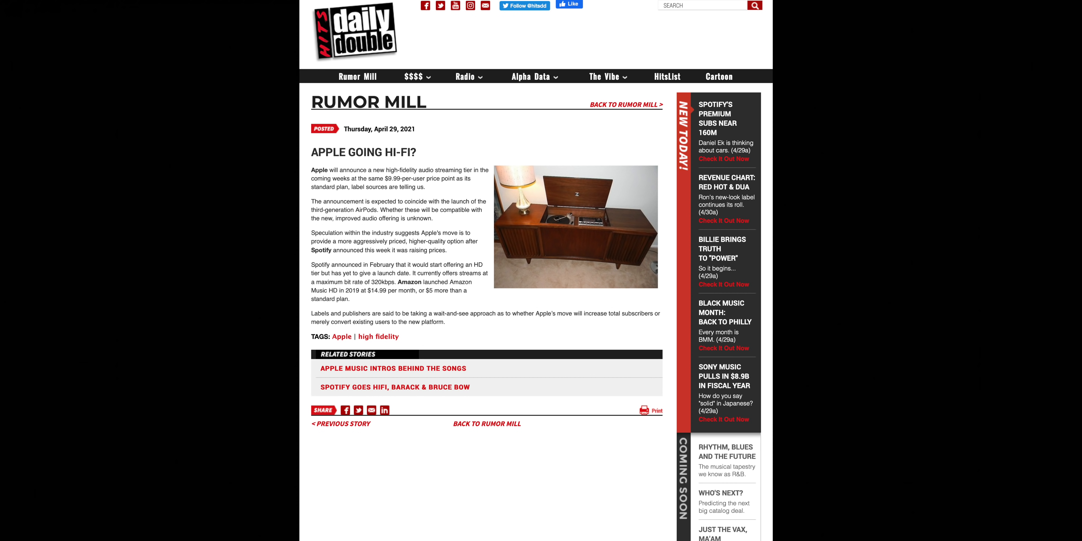
scroll(down, 3)
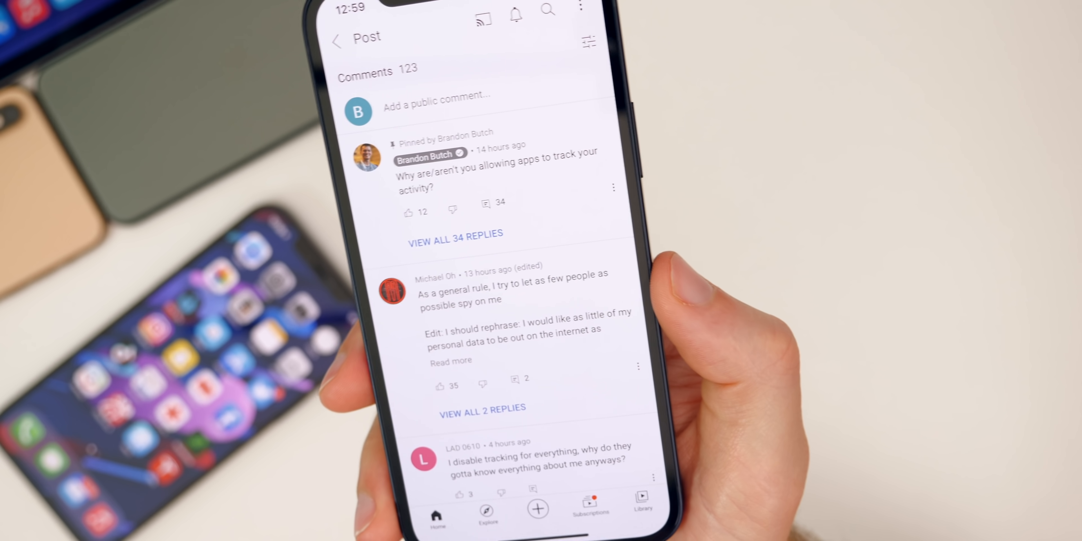
scroll(up, 3)
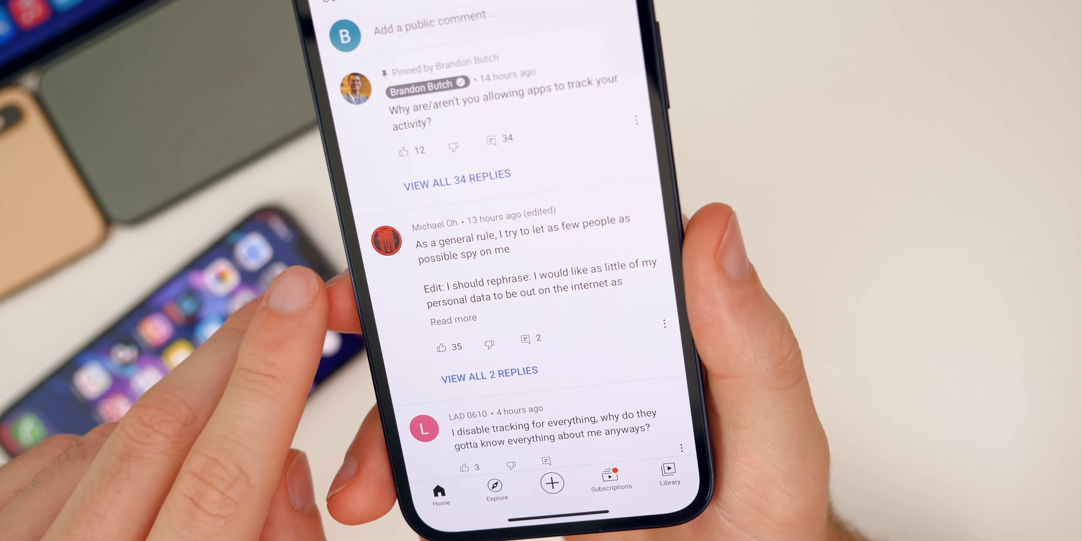
scroll(up, 3)
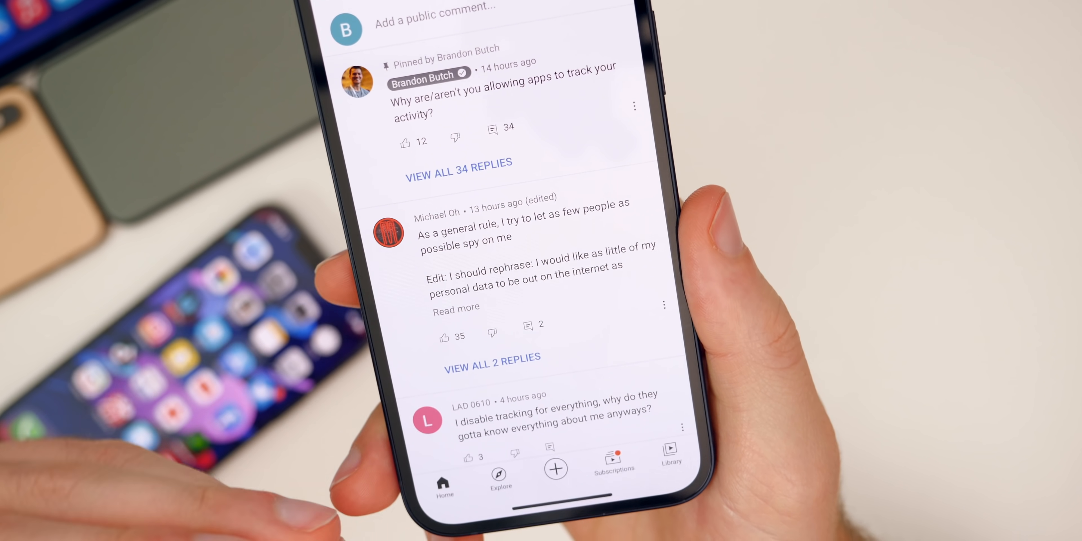
scroll(up, 3)
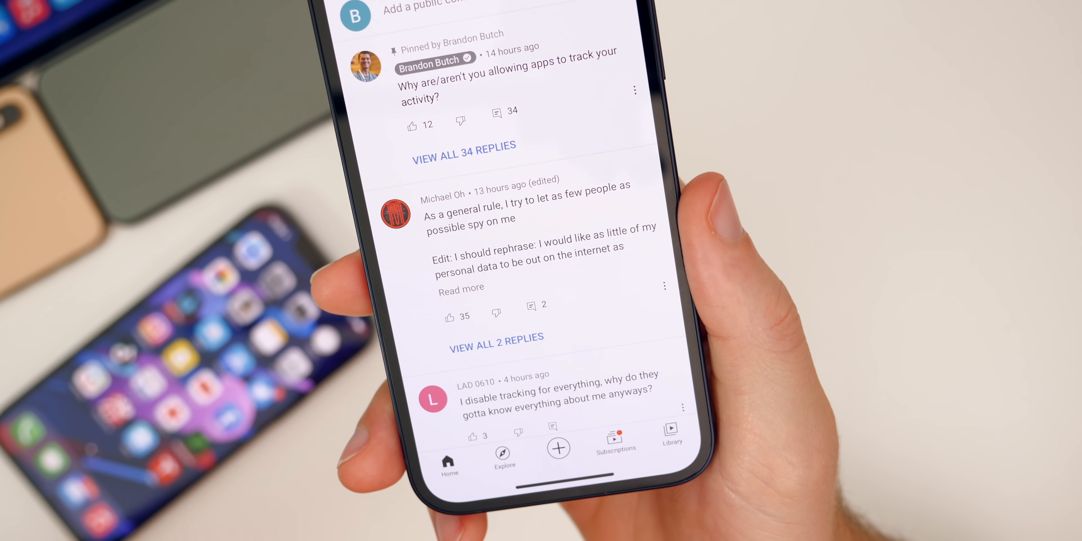
scroll(down, 3)
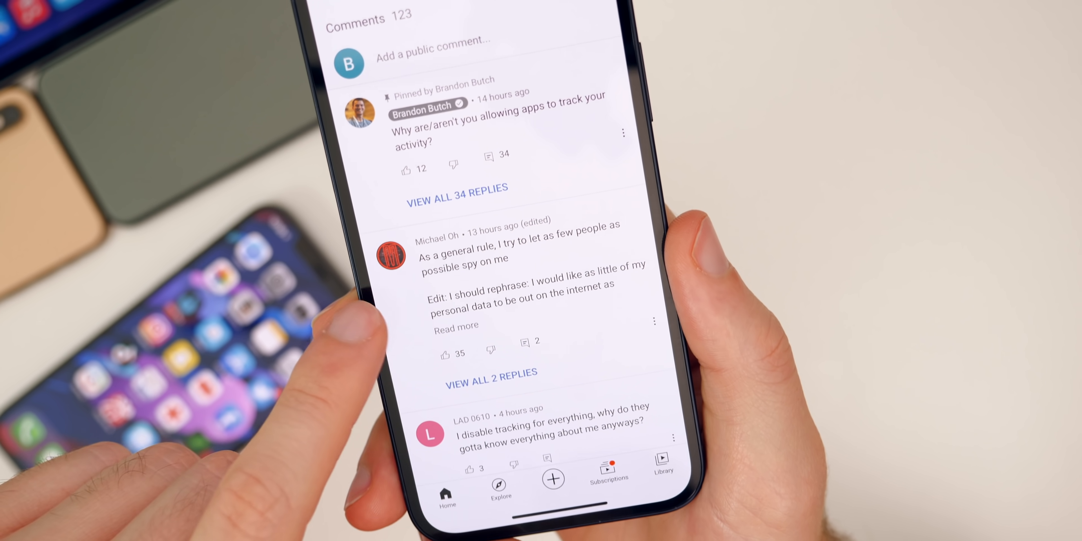
scroll(up, 3)
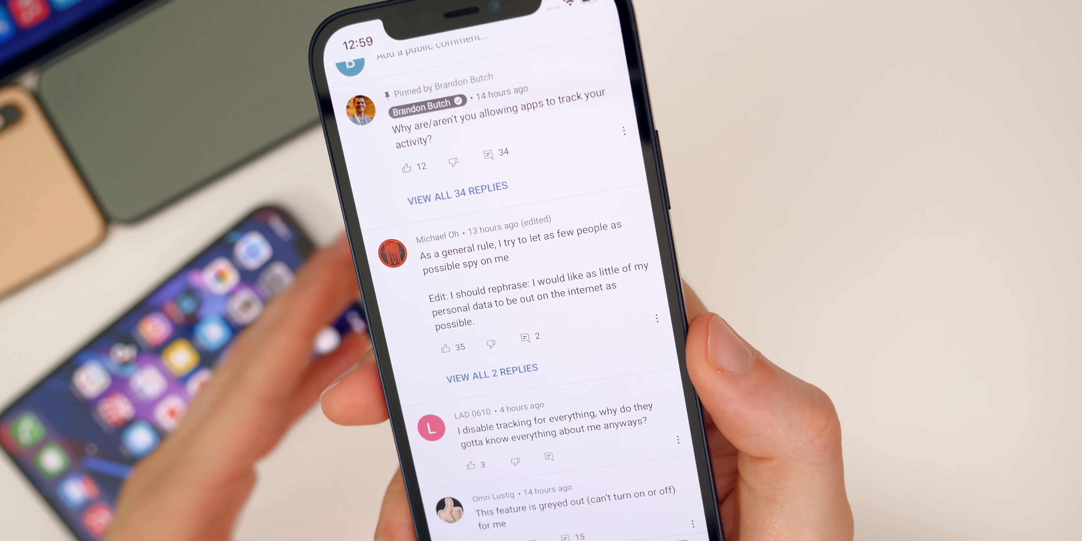
scroll(up, 3)
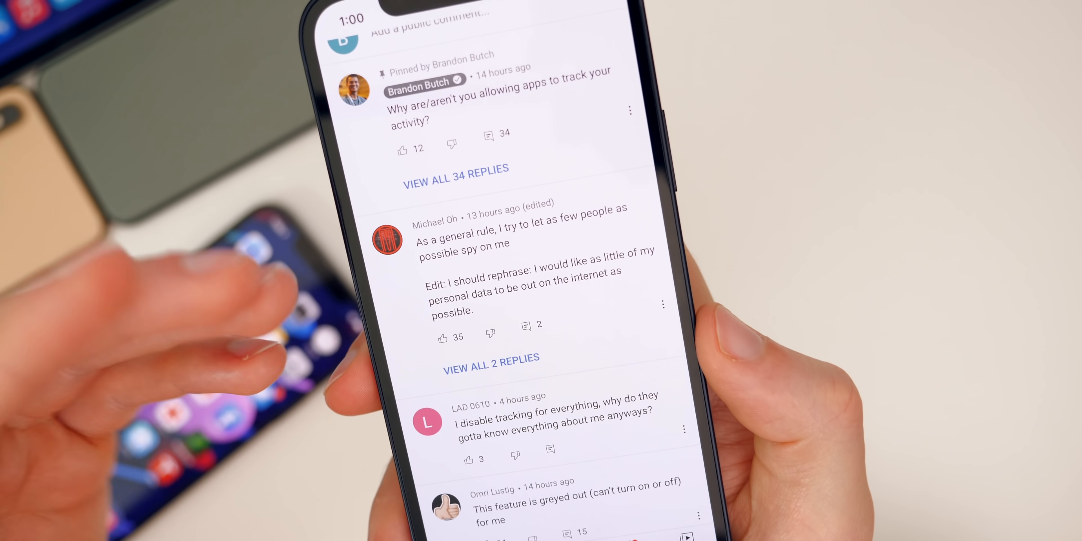
scroll(up, 3)
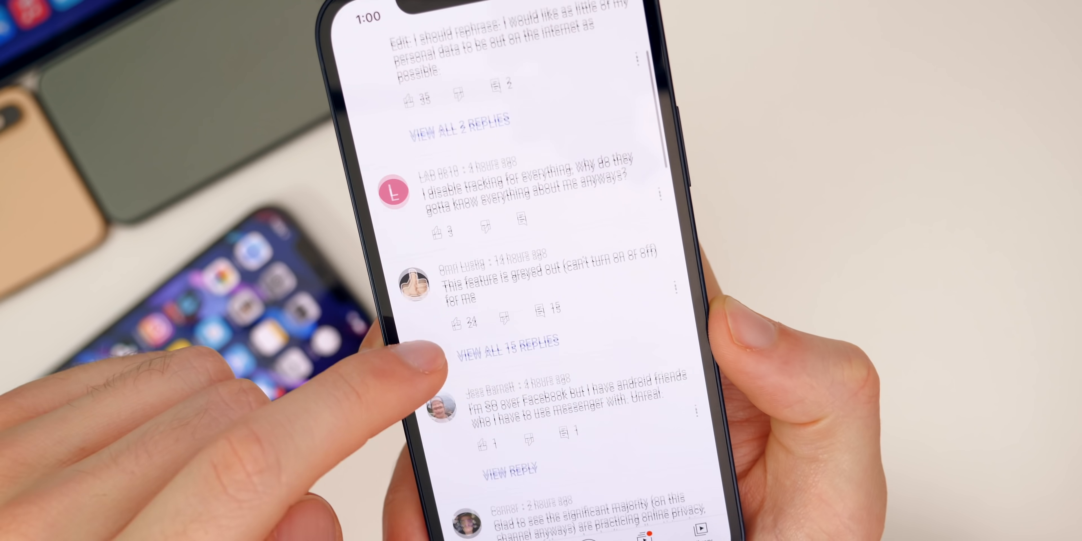
scroll(up, 3)
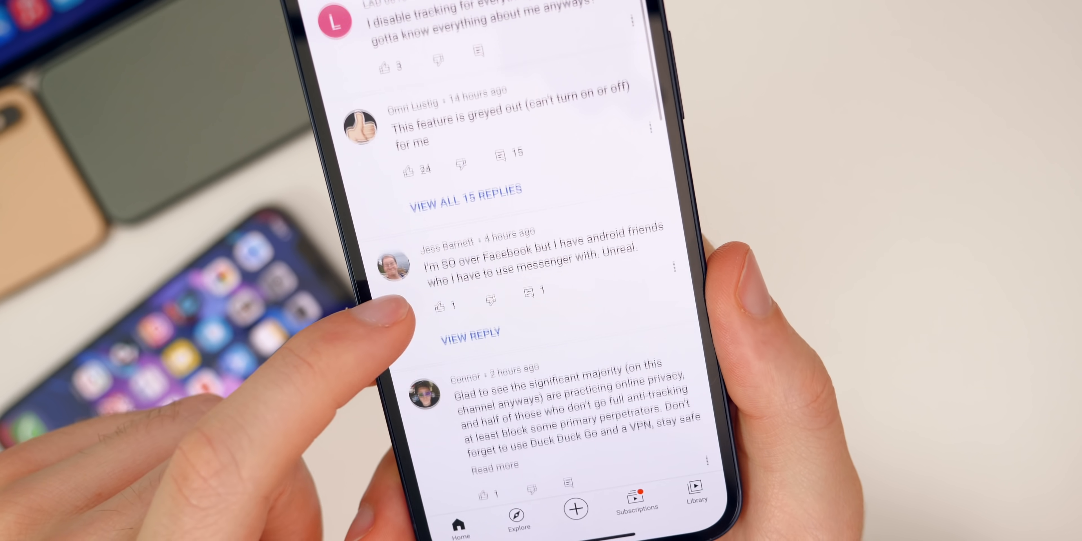
scroll(up, 3)
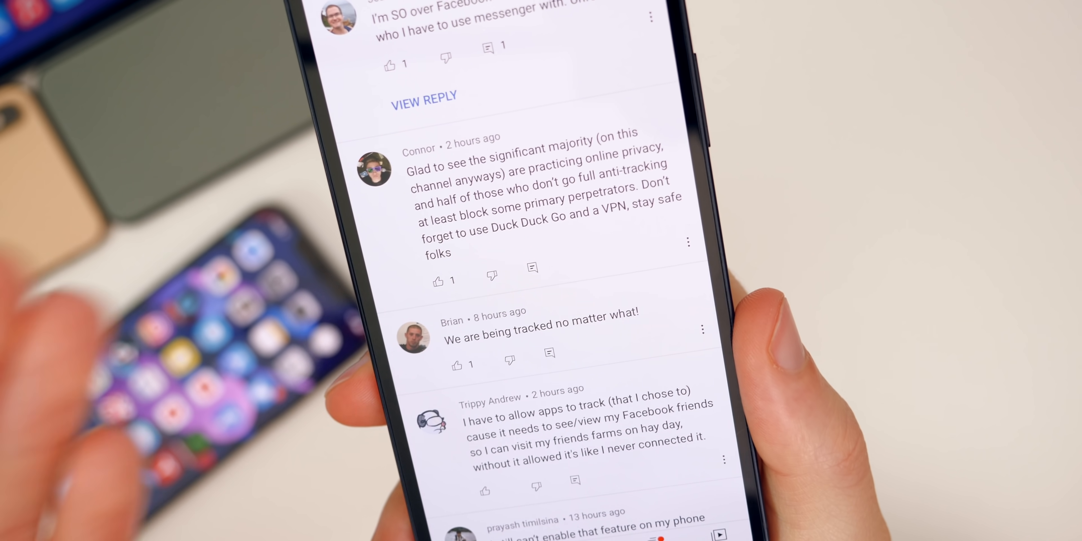
scroll(up, 3)
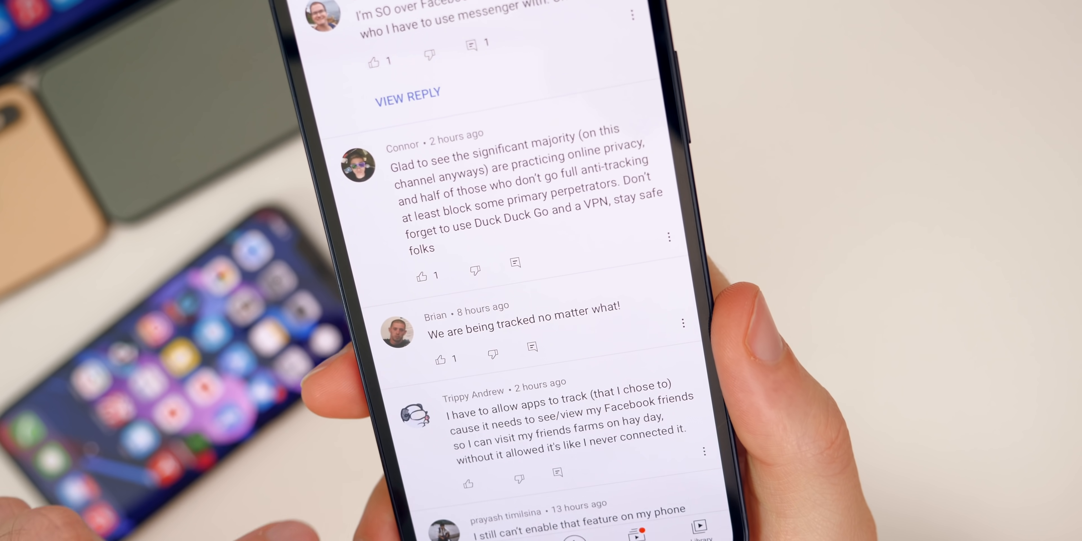
scroll(up, 3)
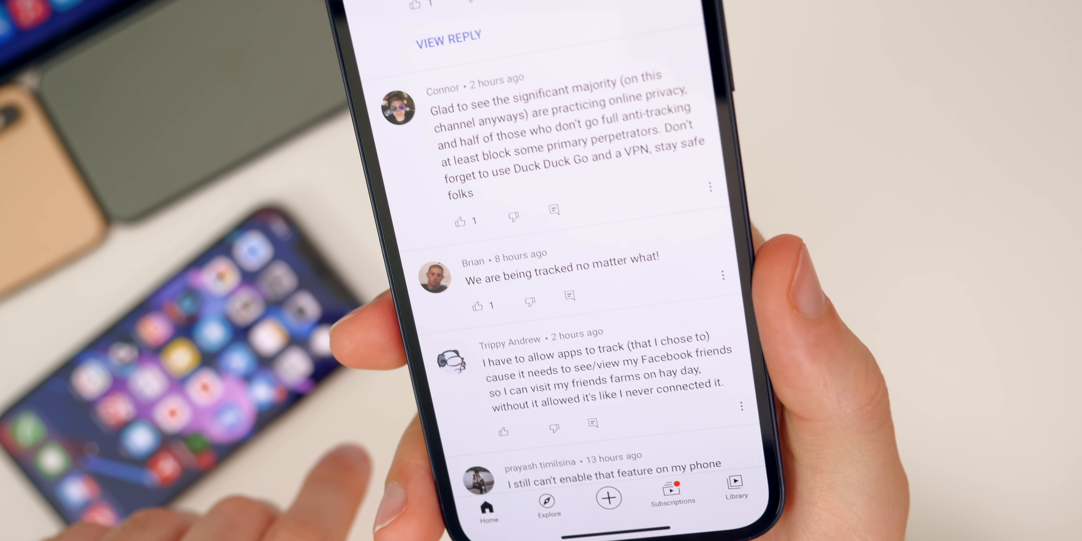
scroll(up, 3)
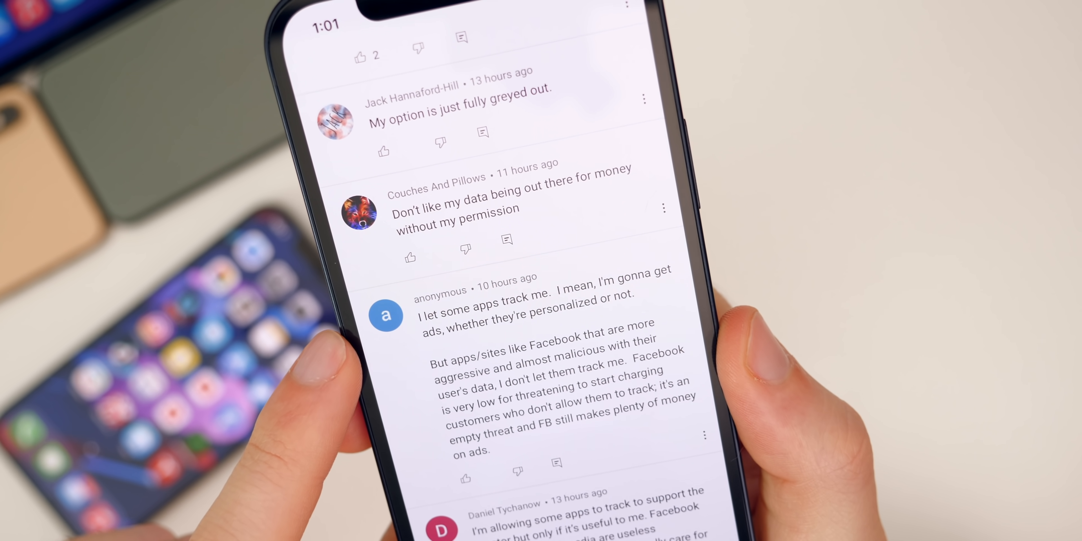
scroll(up, 3)
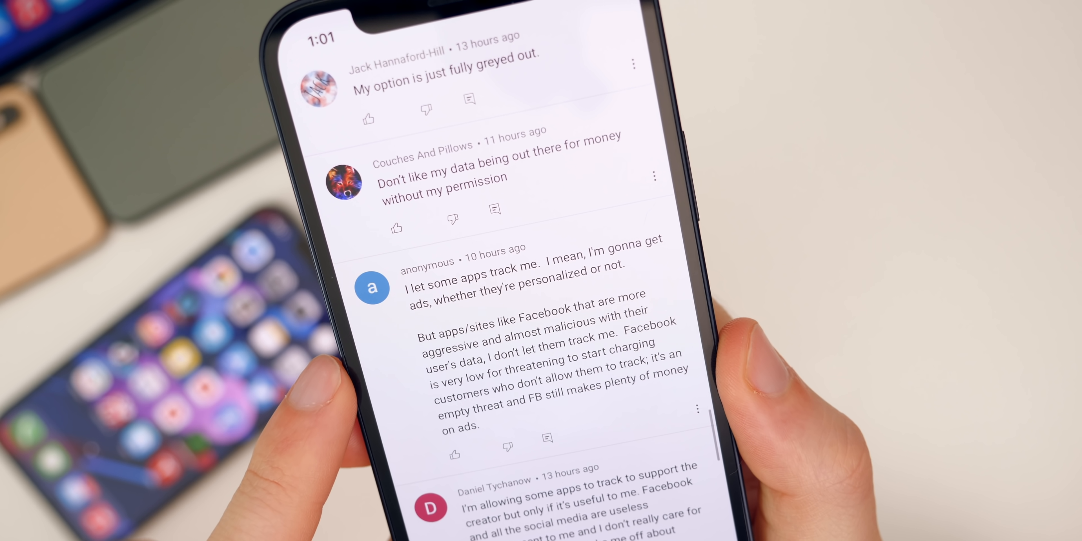
scroll(up, 3)
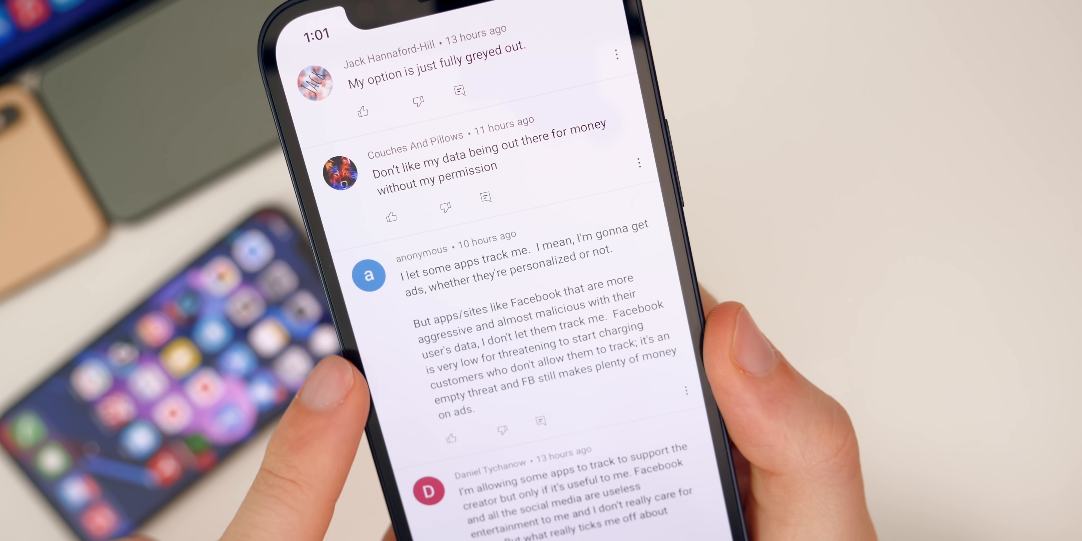
scroll(up, 3)
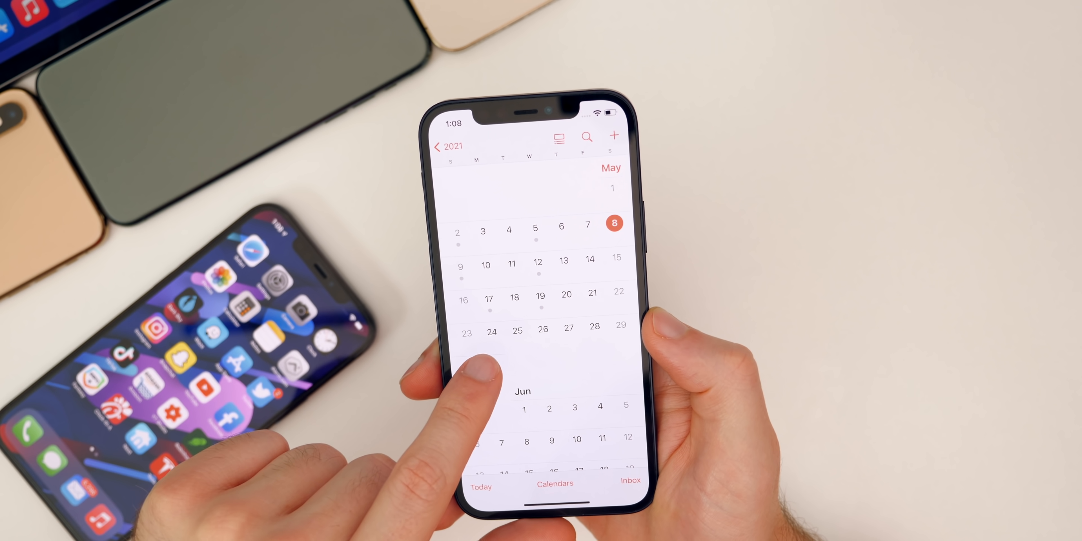
scroll(up, 3)
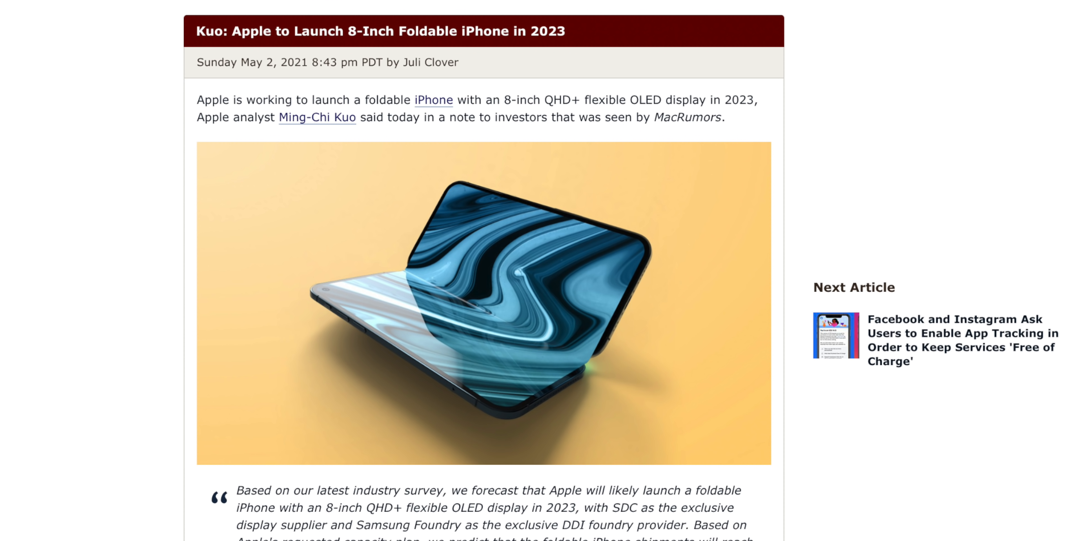
scroll(down, 3)
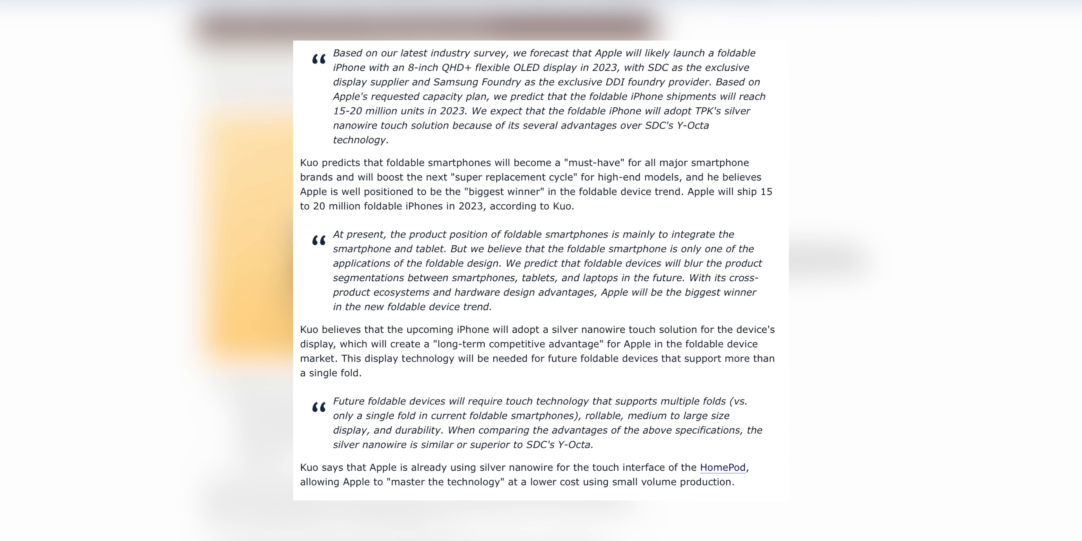